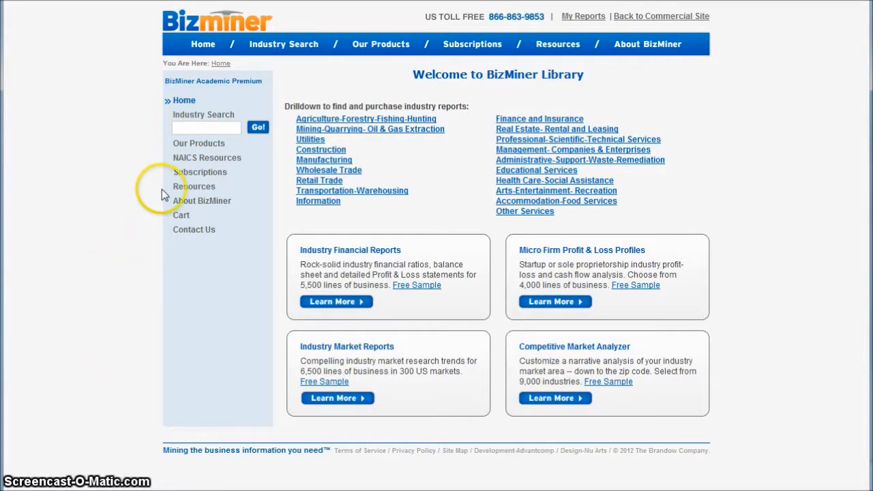
- Search BizMiner industries for 'popcorn' from the suggestion list
{"action": "type", "text": "po"}
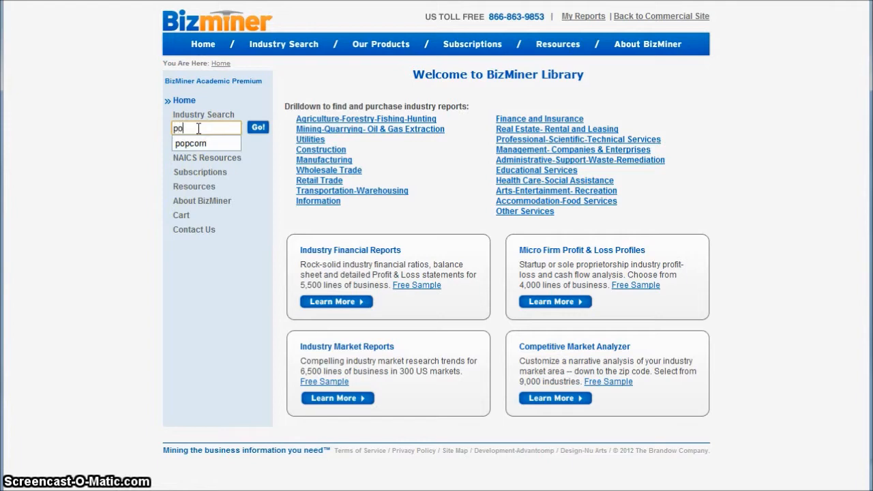
{"action": "left_click", "coordinate": [258, 128]}
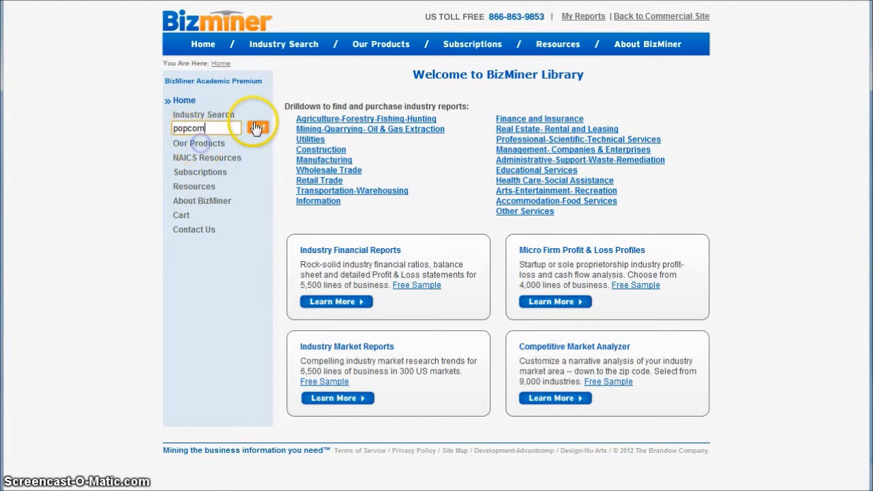
{"action": "left_click", "coordinate": [256, 128]}
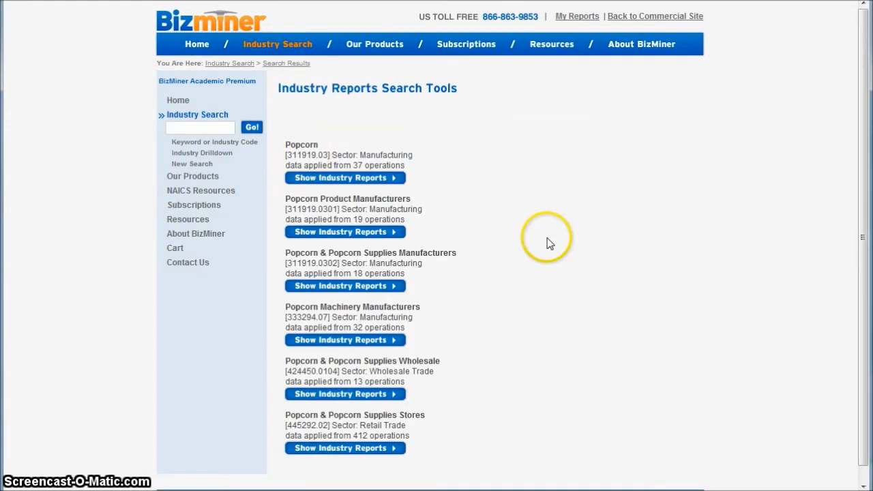
{"action": "mouse_move", "coordinate": [541, 221]}
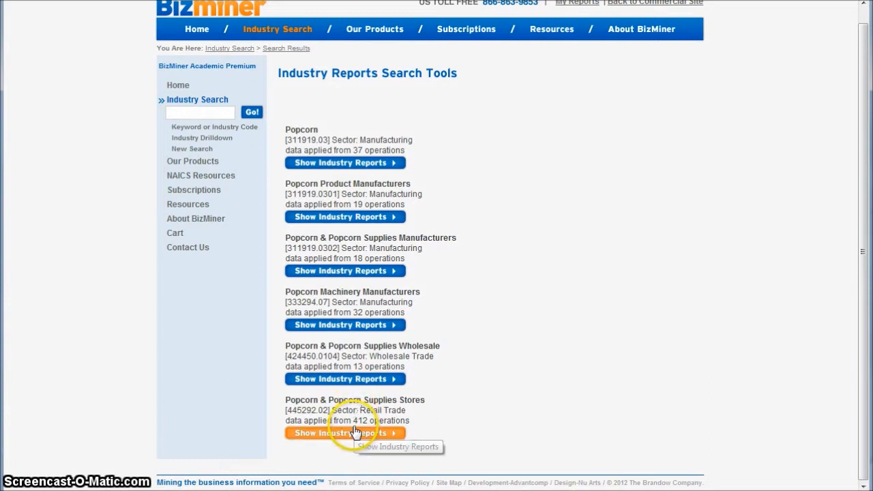
- Show the industry reports for Popcorn & Popcorn Supplies Stores
{"action": "left_click", "coordinate": [345, 433]}
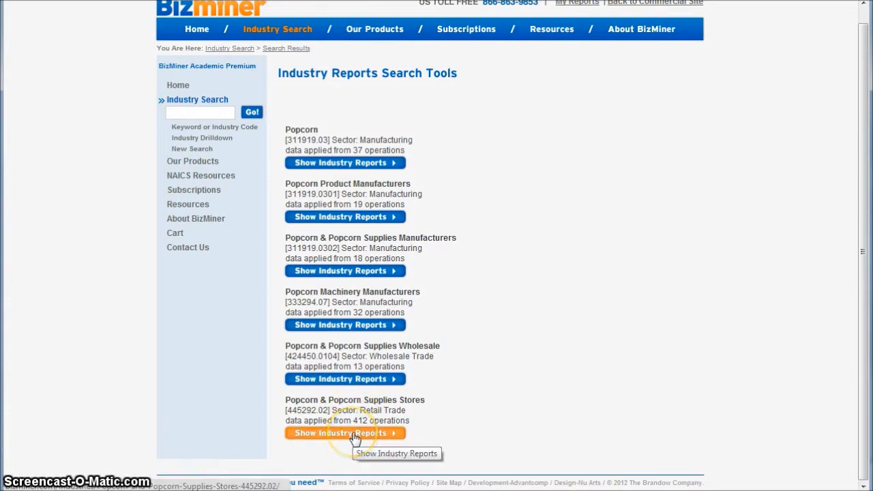
{"action": "left_click", "coordinate": [344, 434]}
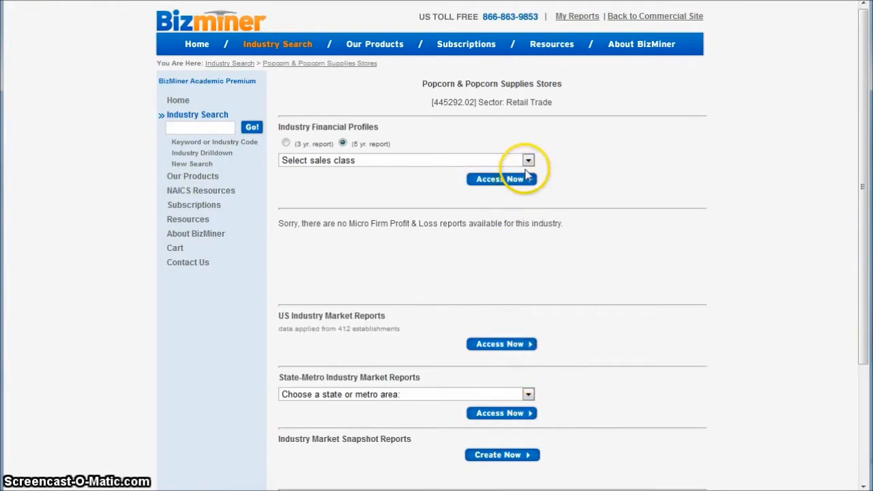
- Choose all sales classes for the 5-year Industry Financial Profile
{"action": "left_click", "coordinate": [528, 160]}
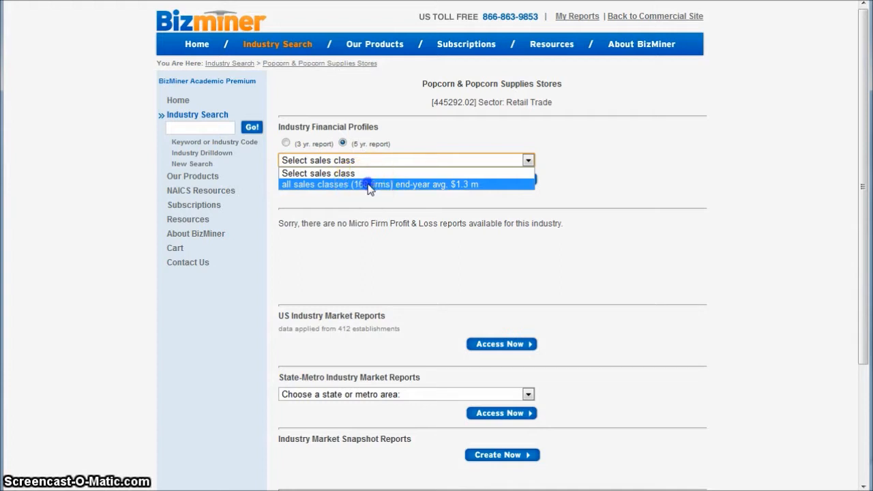
{"action": "left_click", "coordinate": [375, 184]}
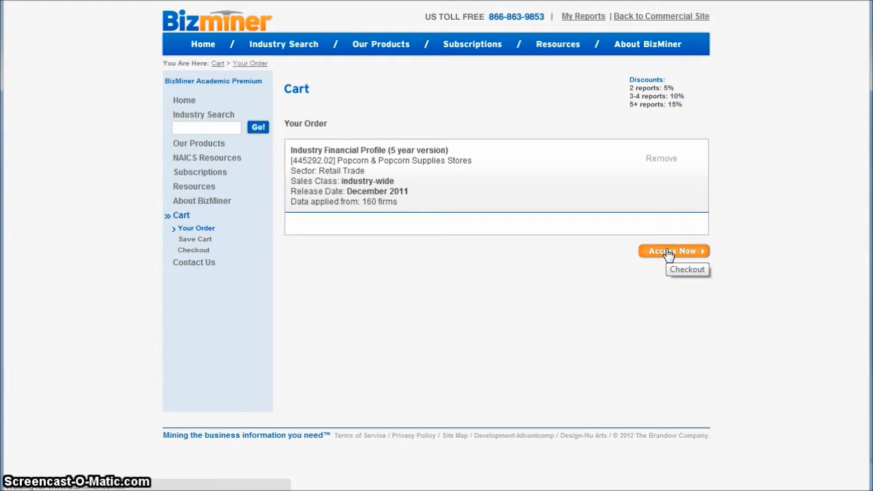
- Check out the financial profile and open it as a PDF from My Reports
{"action": "left_click", "coordinate": [673, 251]}
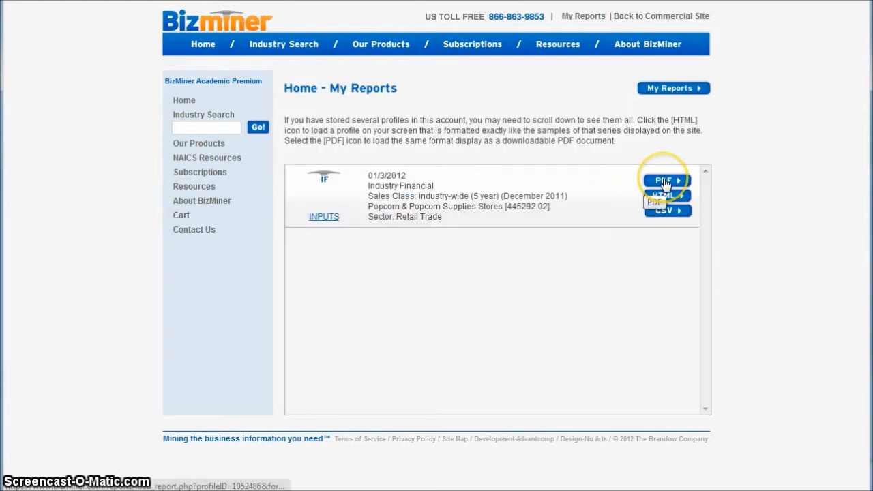
{"action": "left_click", "coordinate": [663, 180]}
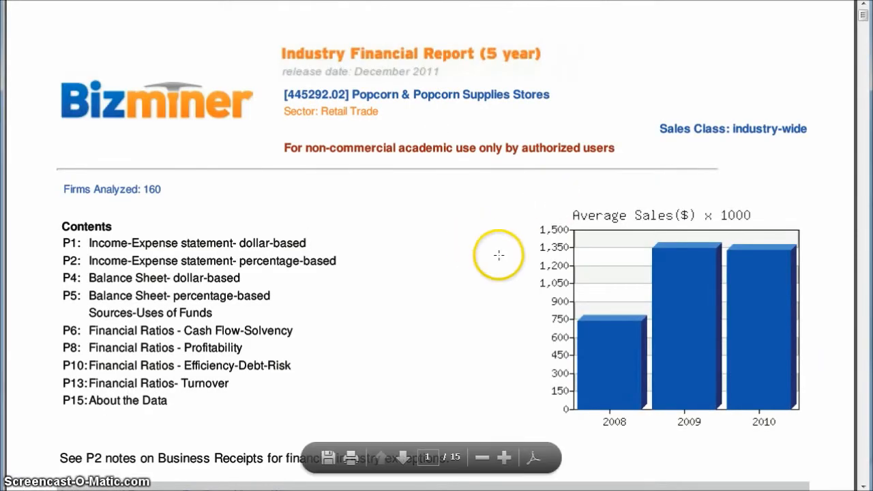
{"action": "mouse_move", "coordinate": [442, 257]}
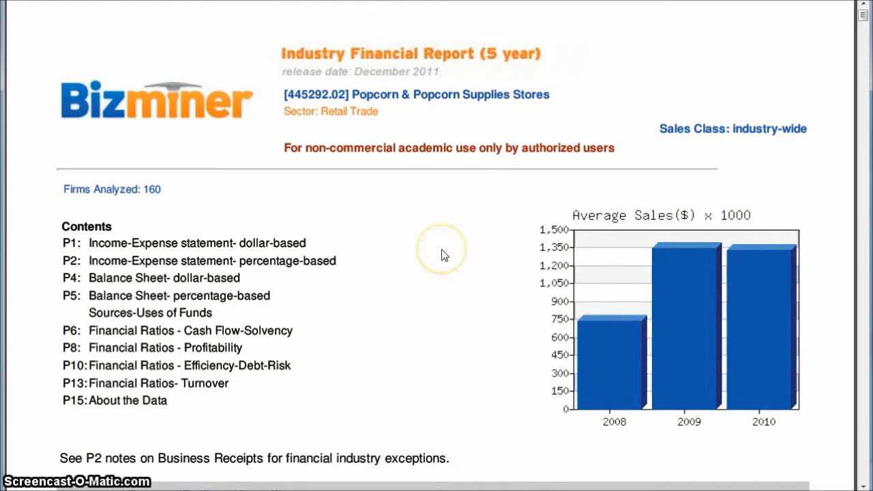
- Scroll through the financial report PDF to review the Income and Expense table
{"action": "scroll", "scroll_direction": "down", "scroll_amount": 3}
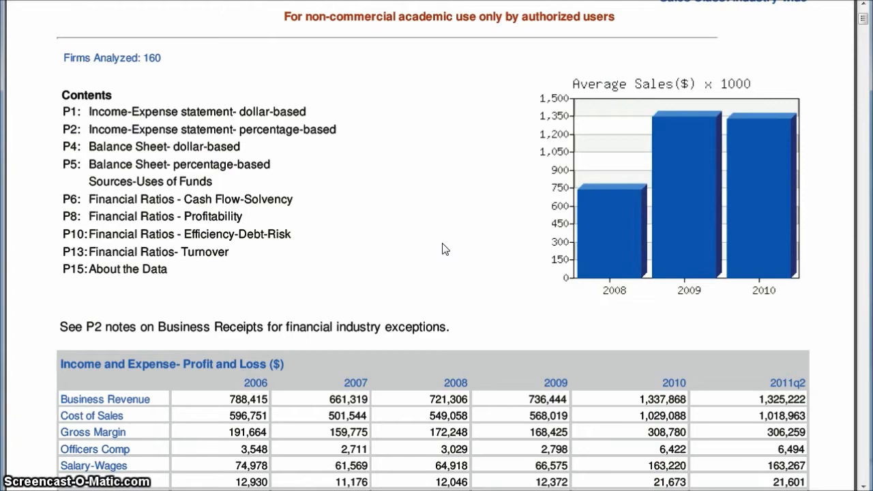
{"action": "scroll", "scroll_direction": "down", "scroll_amount": 3}
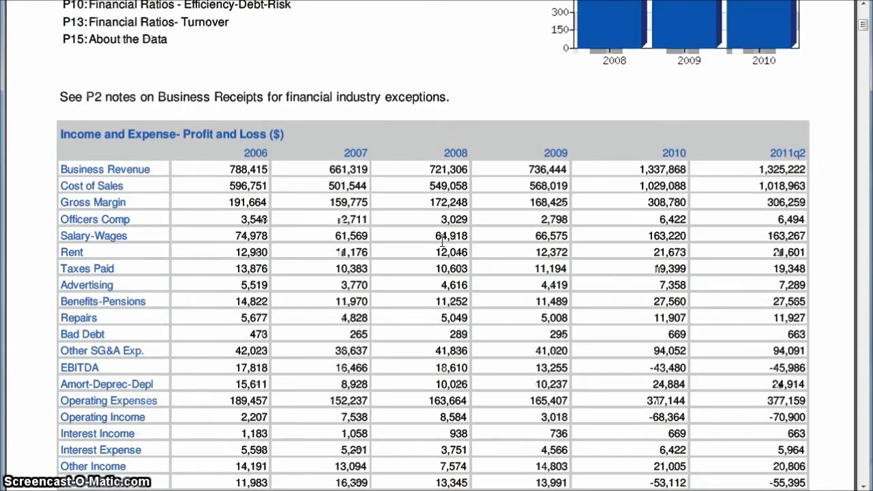
{"action": "scroll", "scroll_direction": "down", "scroll_amount": 3}
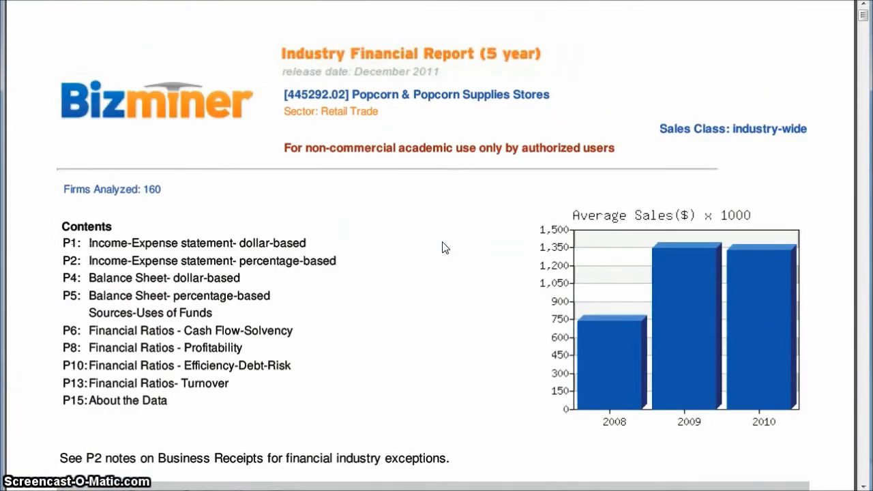
{"action": "mouse_move", "coordinate": [471, 141]}
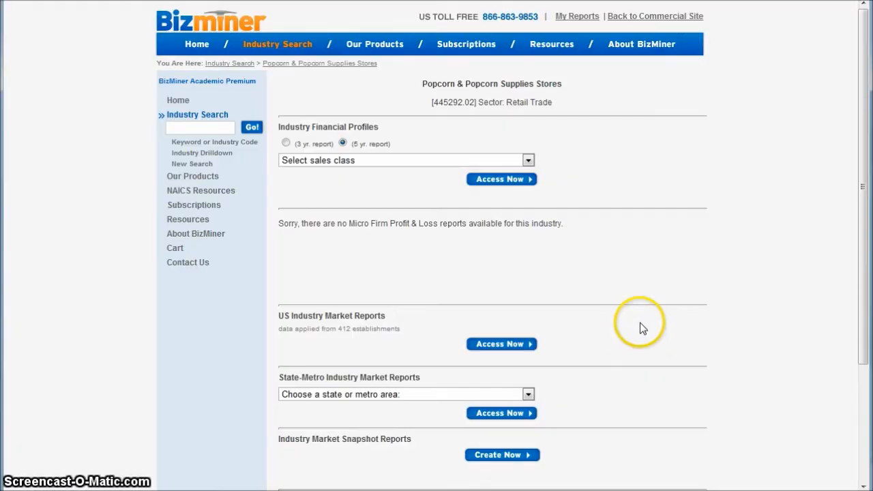
- Select Ohio (17 establishments) and request the State-Metro Industry Market Report
{"action": "scroll", "scroll_direction": "down", "scroll_amount": 3}
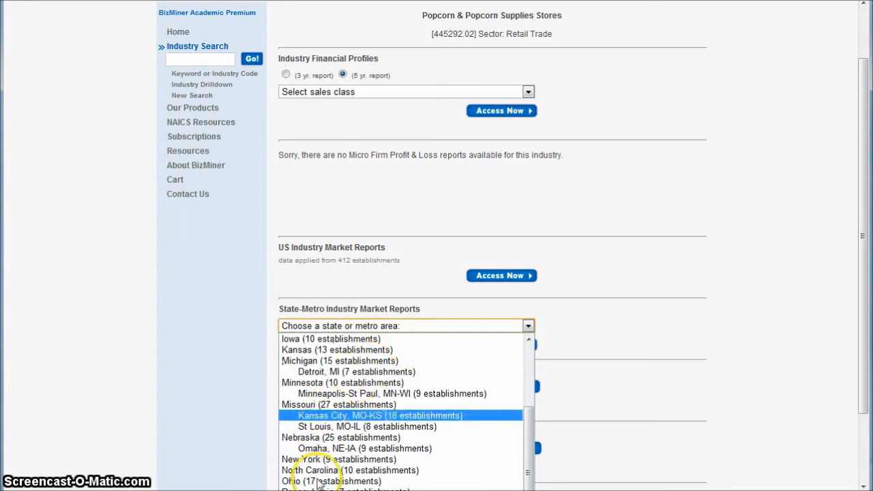
{"action": "left_click", "coordinate": [332, 481]}
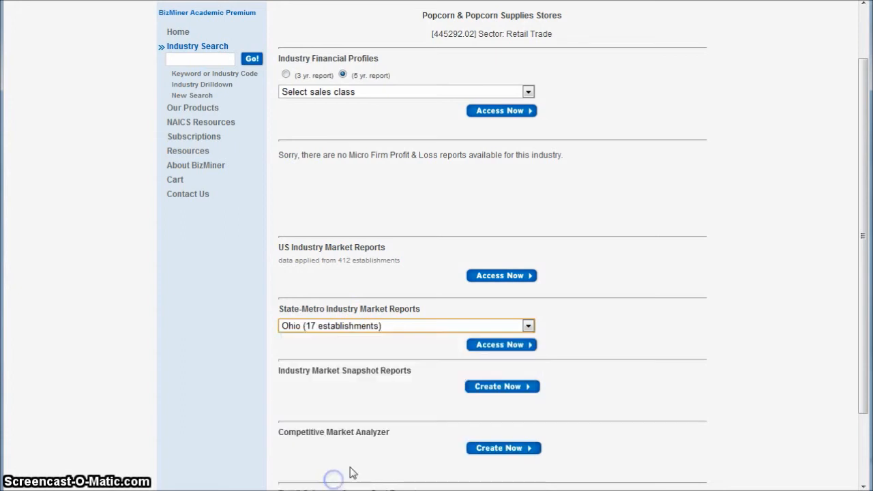
{"action": "left_click", "coordinate": [501, 344]}
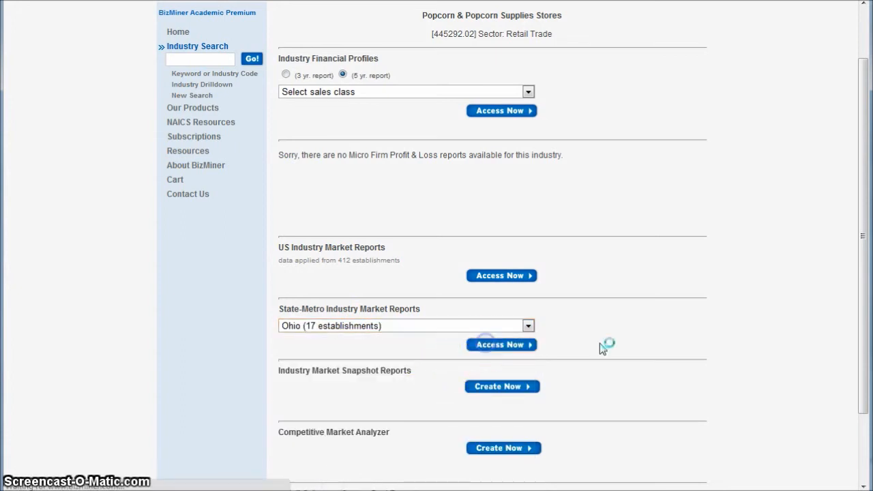
{"action": "mouse_move", "coordinate": [700, 337]}
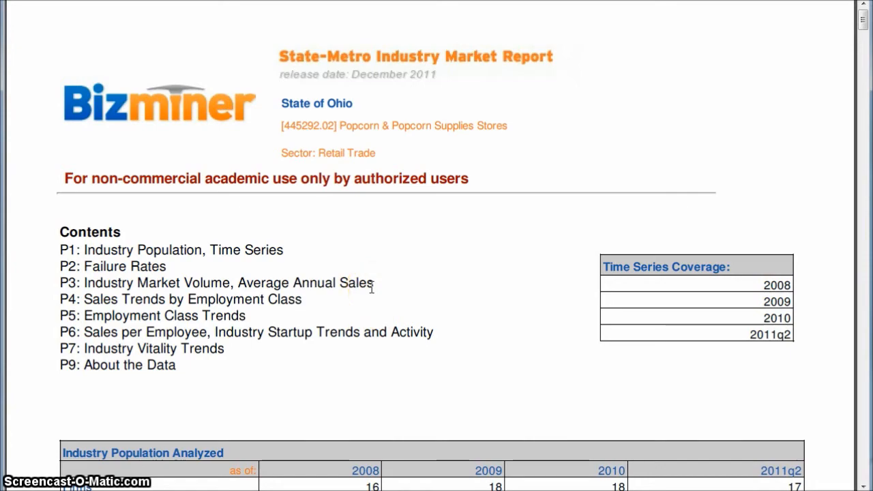
{"action": "scroll", "scroll_direction": "down", "scroll_amount": 3}
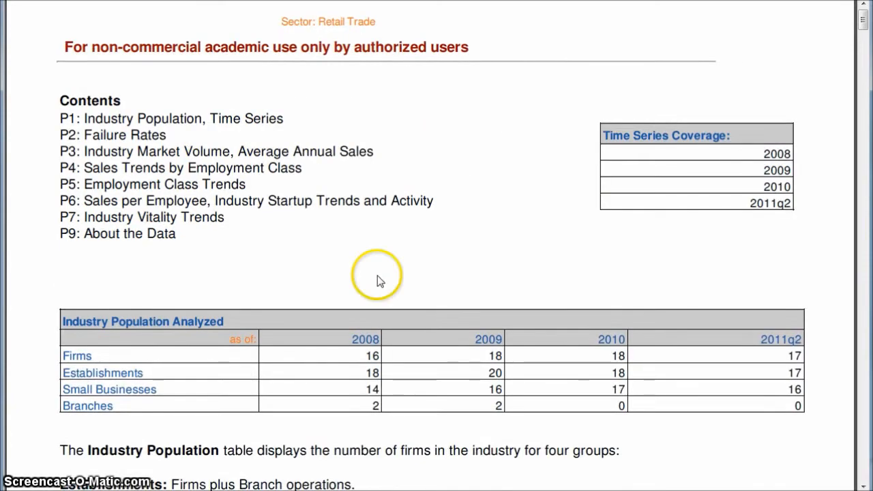
{"action": "scroll", "scroll_direction": "down", "scroll_amount": 3}
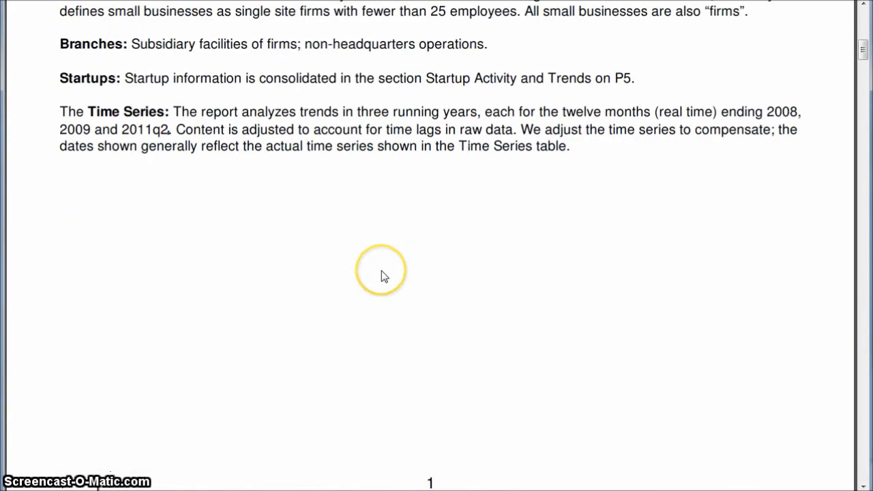
{"action": "scroll", "scroll_direction": "down", "scroll_amount": 3}
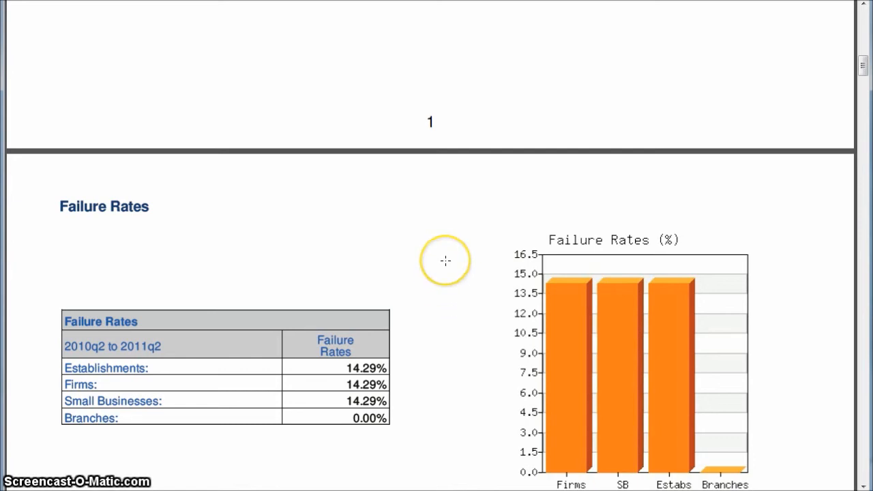
{"action": "scroll", "scroll_direction": "down", "scroll_amount": 3}
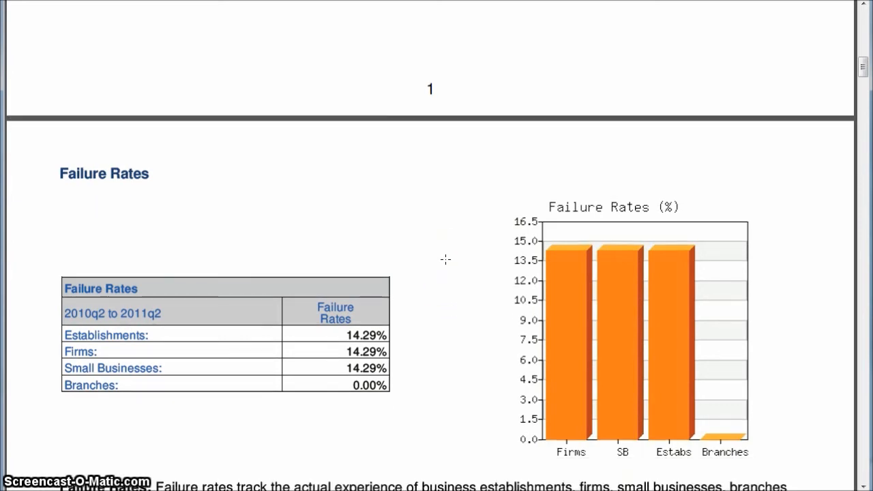
{"action": "scroll", "scroll_direction": "down", "scroll_amount": 3}
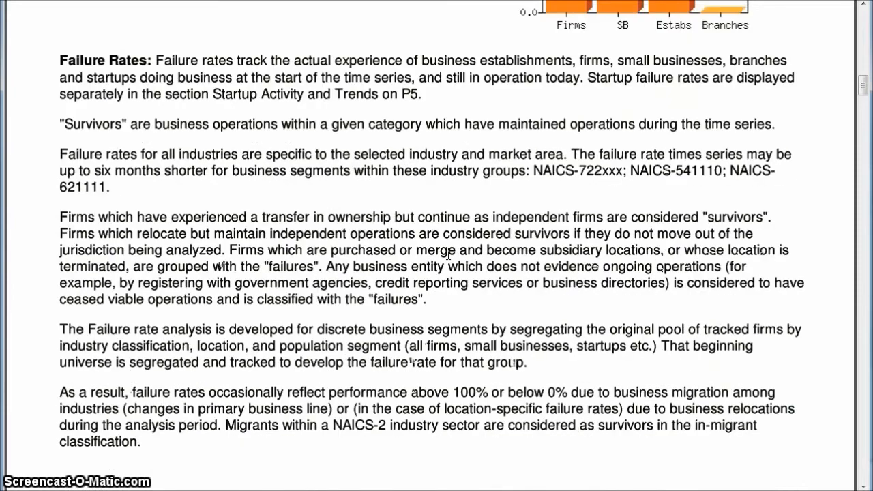
{"action": "scroll", "scroll_direction": "down", "scroll_amount": 3}
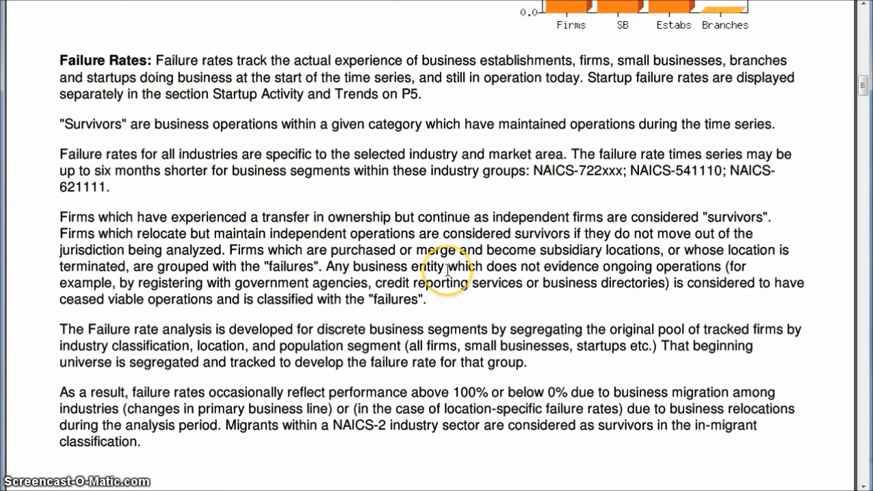
{"action": "scroll", "scroll_direction": "down", "scroll_amount": 3}
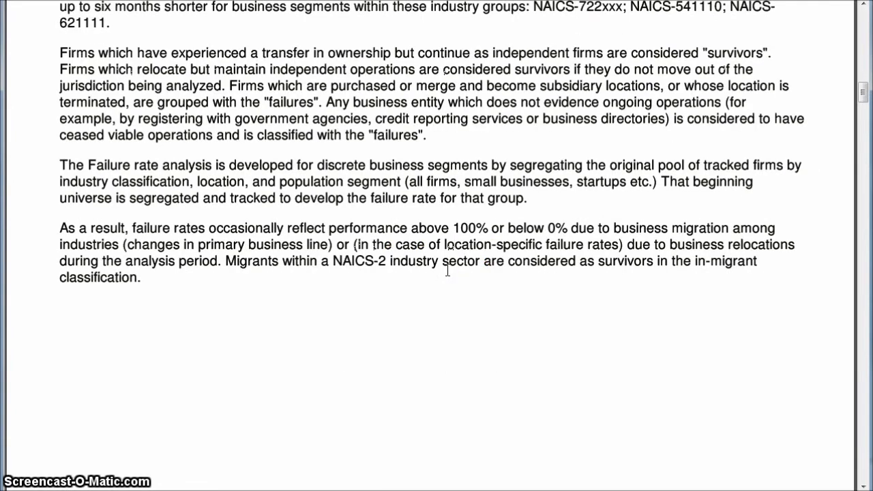